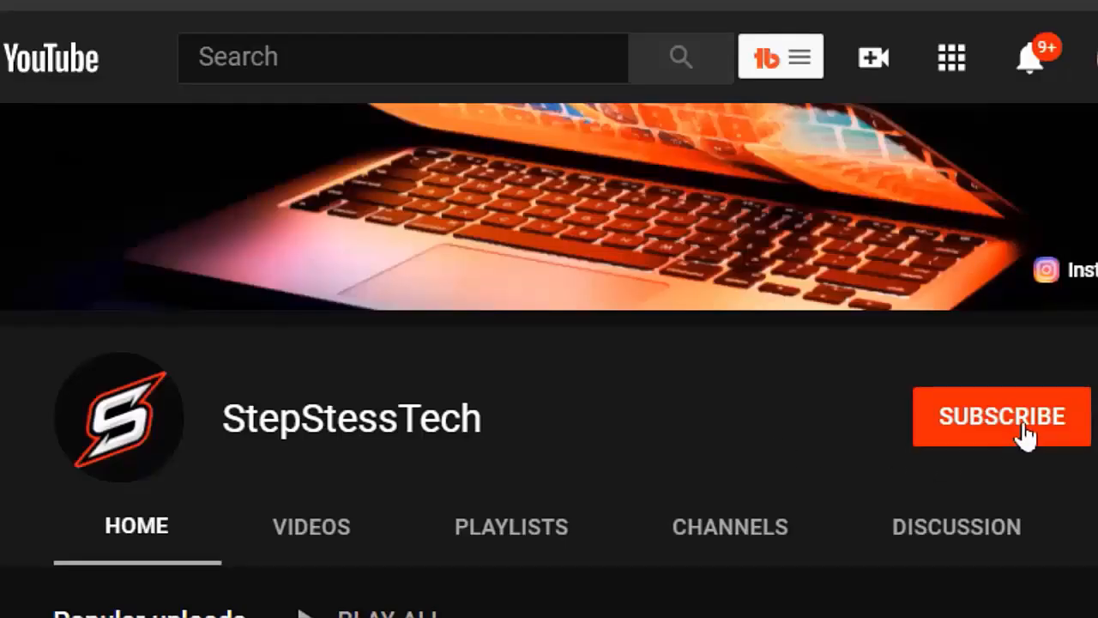
Subscribe to the StepStessTech YouTube channel and adjust its notification bell
click(1001, 416)
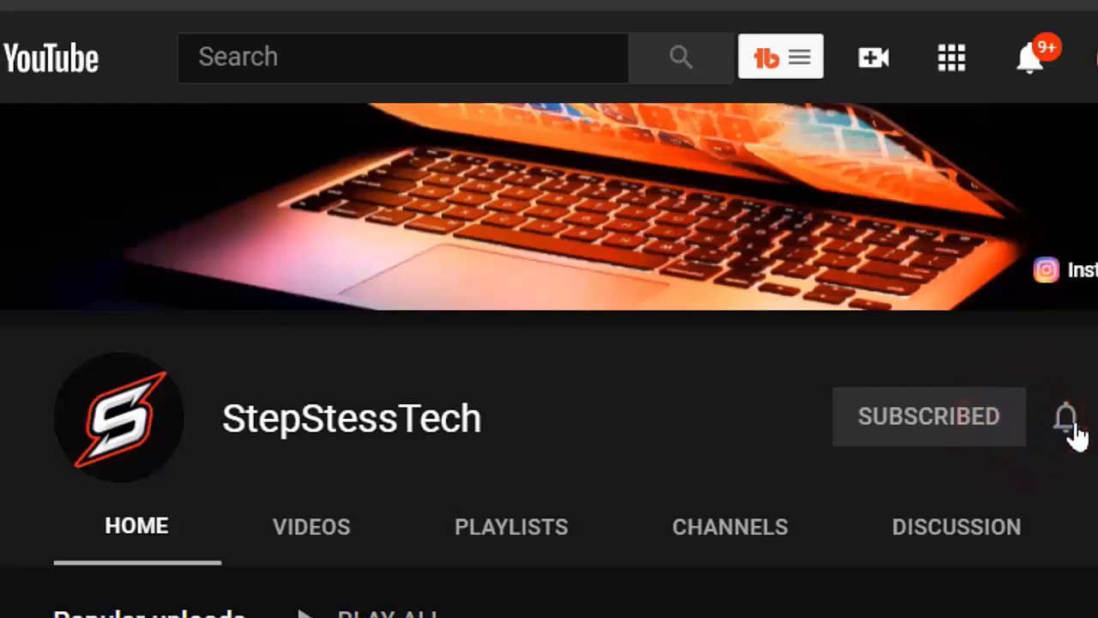
click(1065, 417)
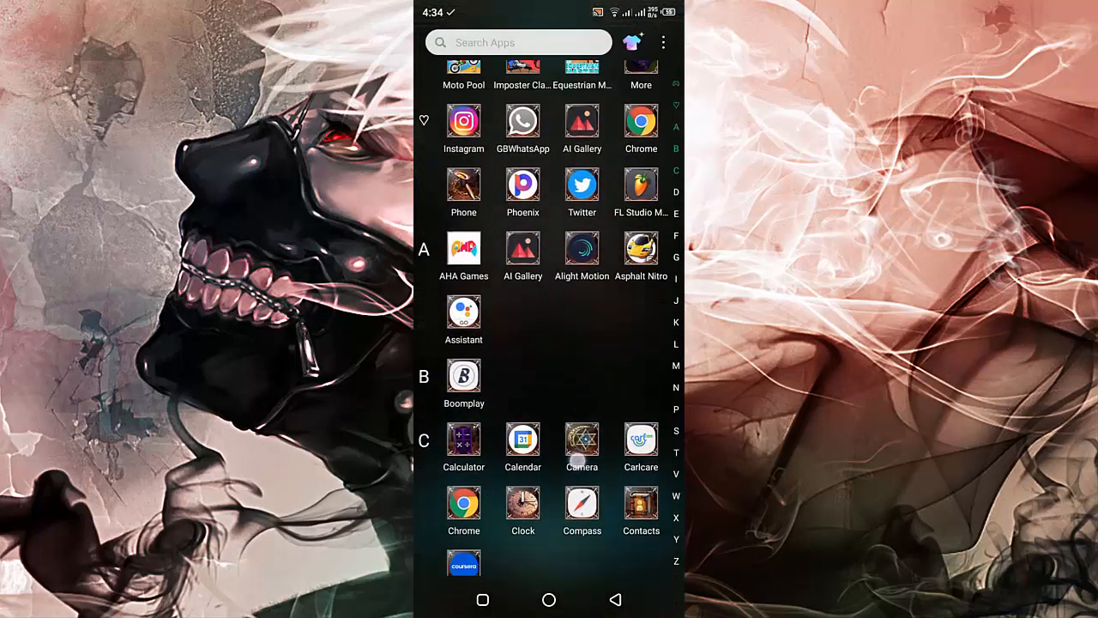
Scroll the app drawer down to the S apps and launch Settings
scroll(down, 3)
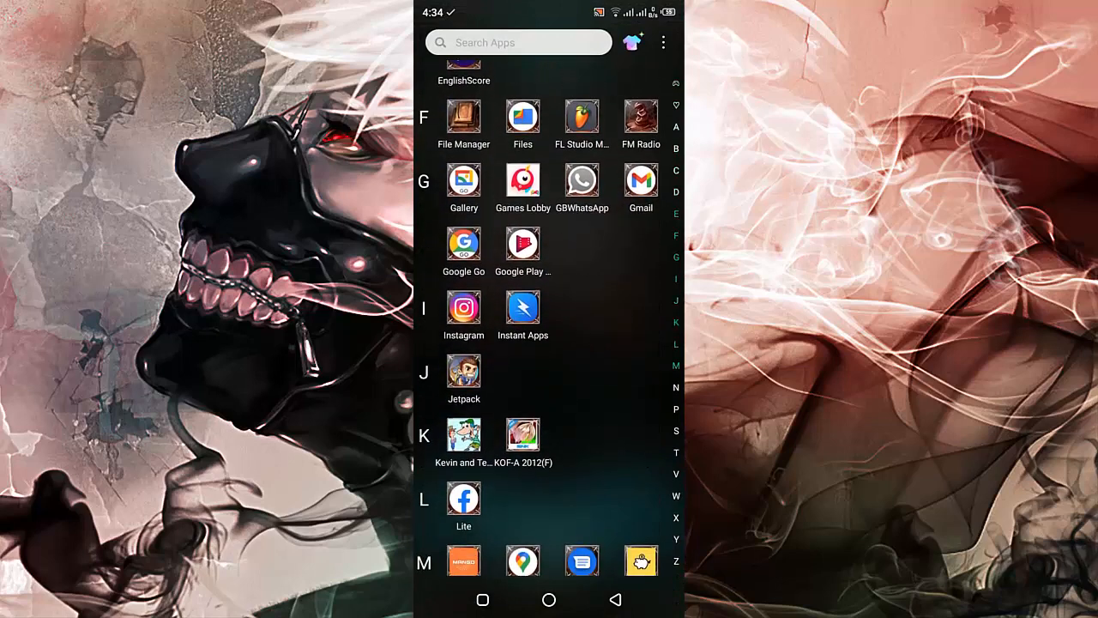
scroll(down, 3)
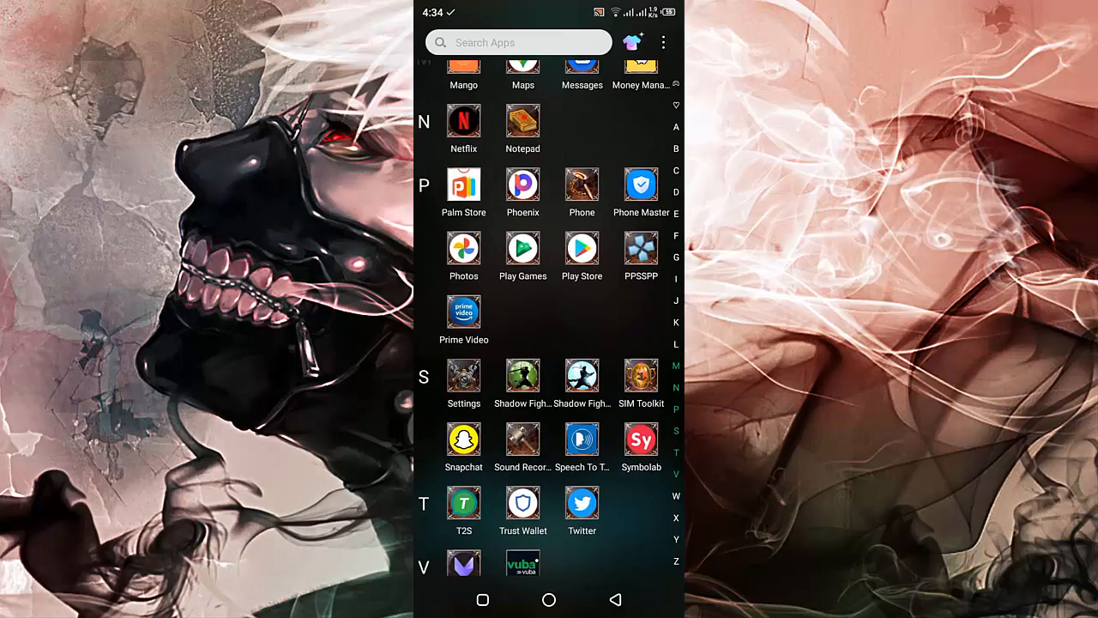
click(463, 378)
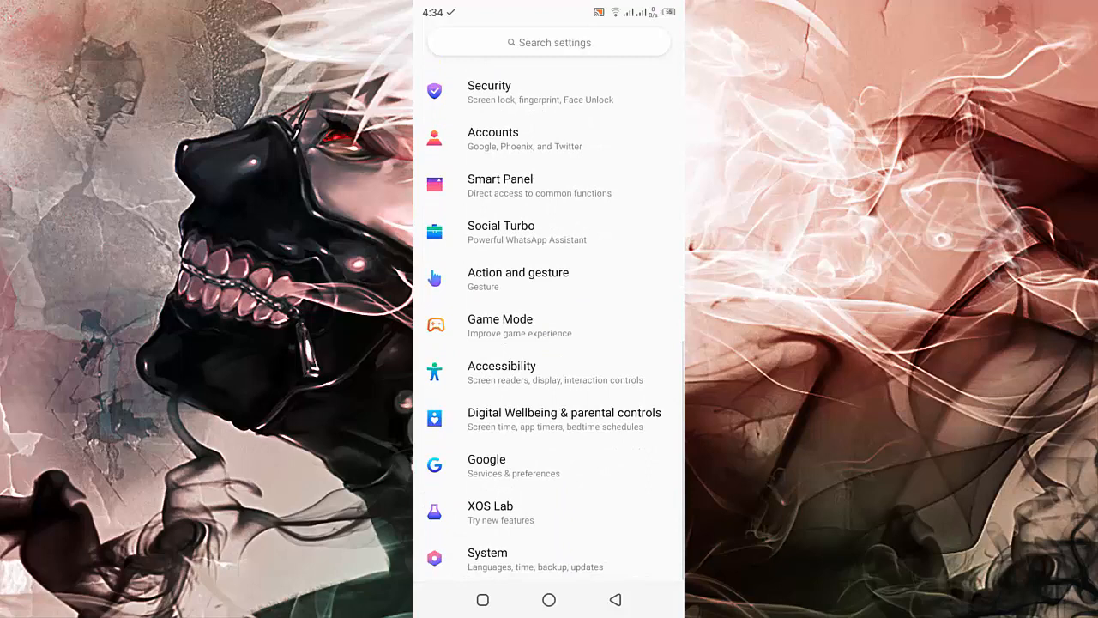
Go to the System page at the bottom of the Settings list
scroll(down, 3)
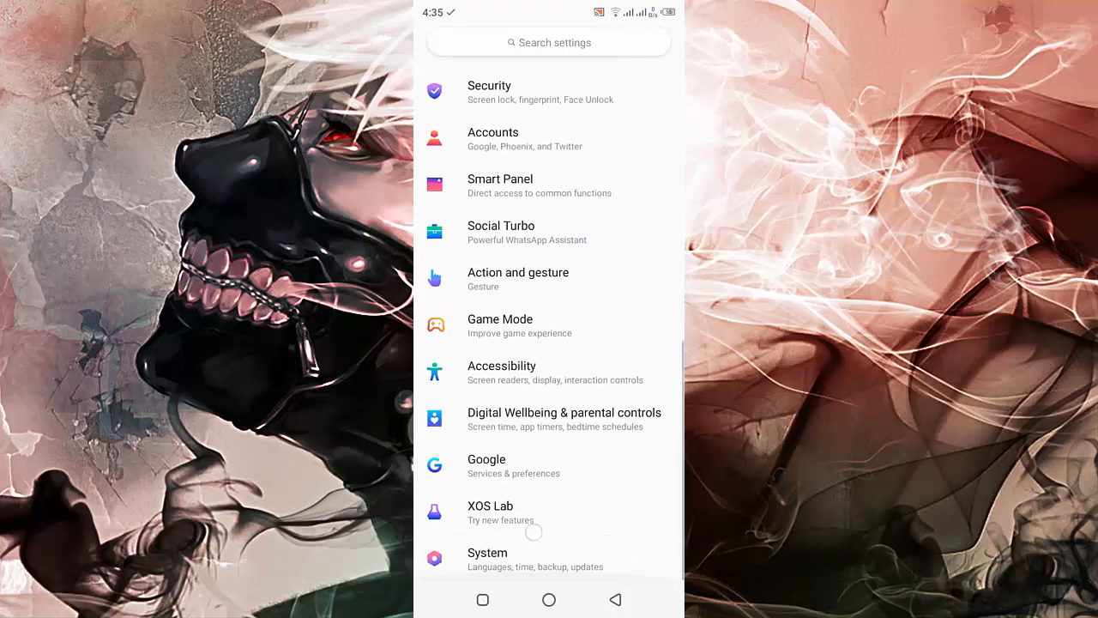
click(487, 558)
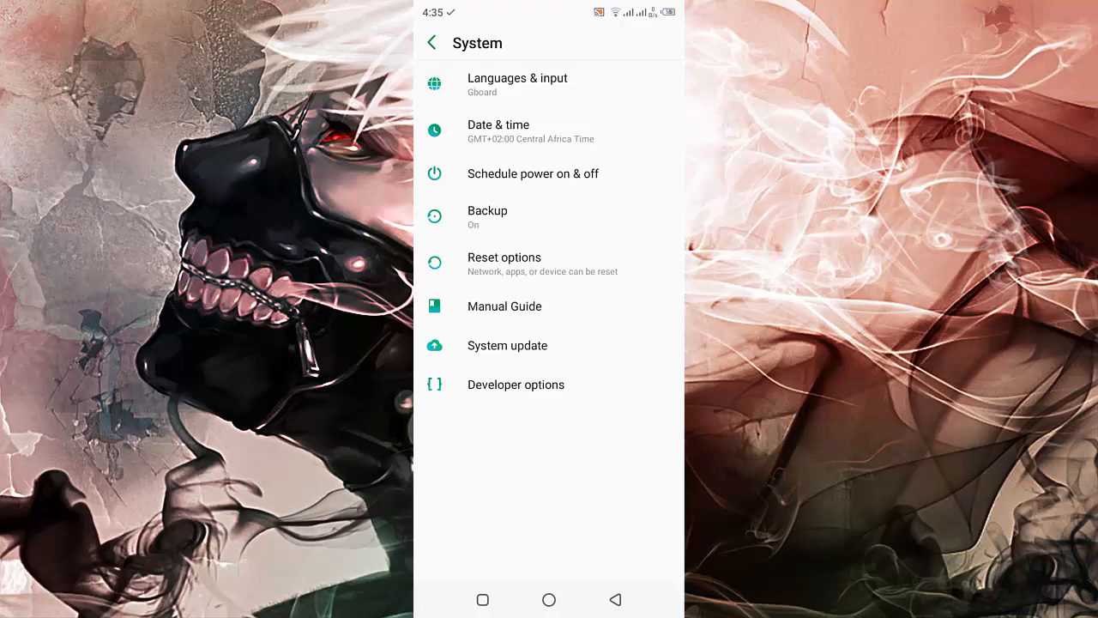
Enable 'Show Bluetooth devices without names' under Networking in Developer options
click(516, 385)
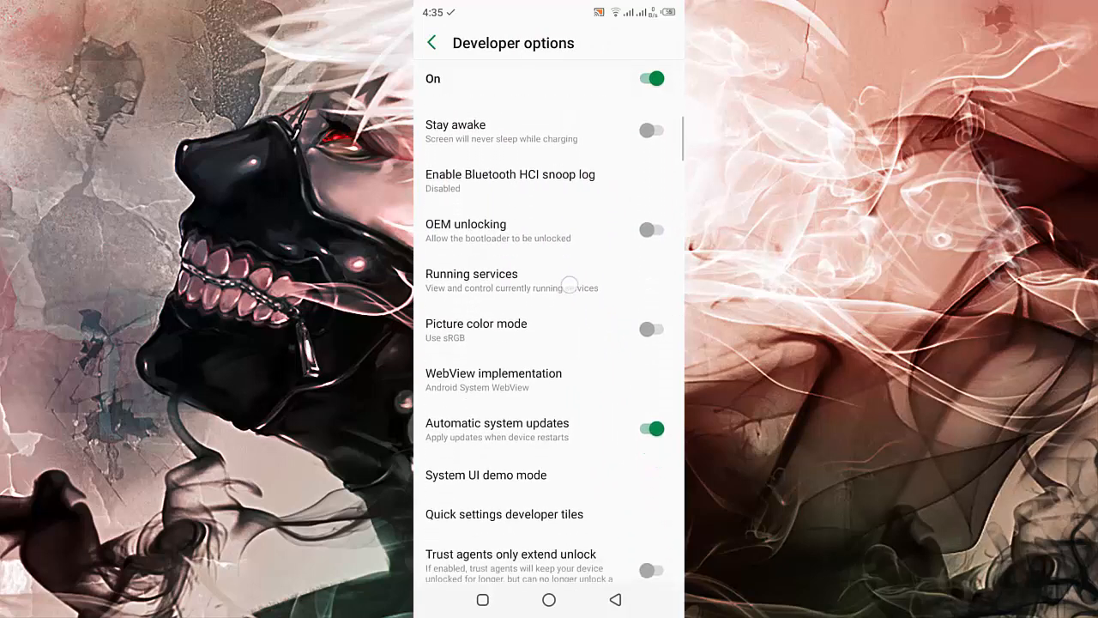
scroll(down, 3)
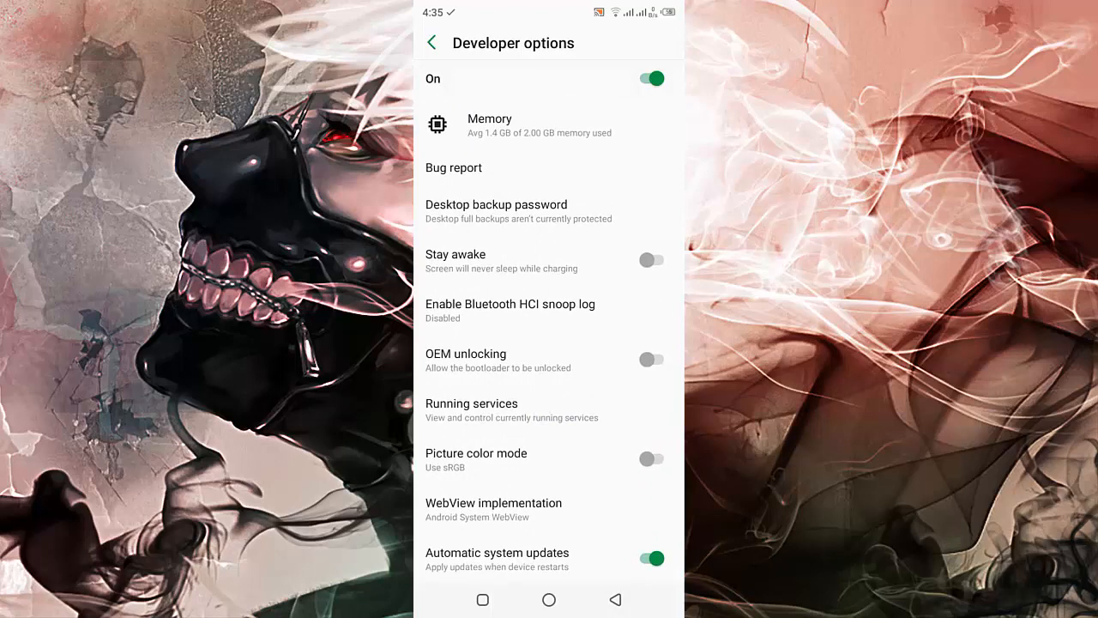
scroll(down, 3)
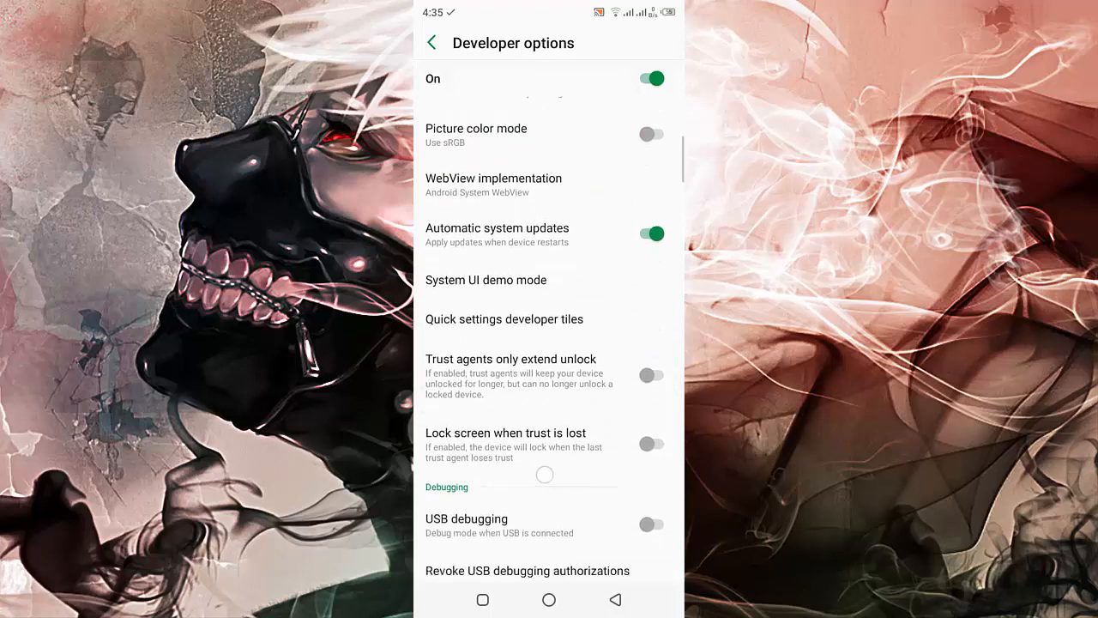
scroll(down, 3)
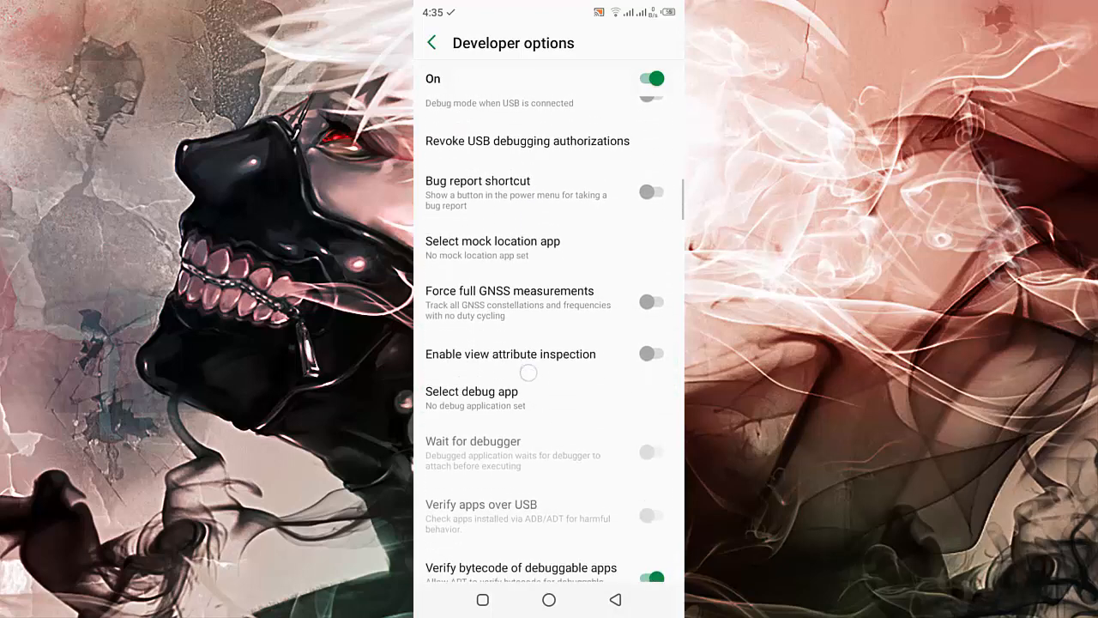
scroll(down, 3)
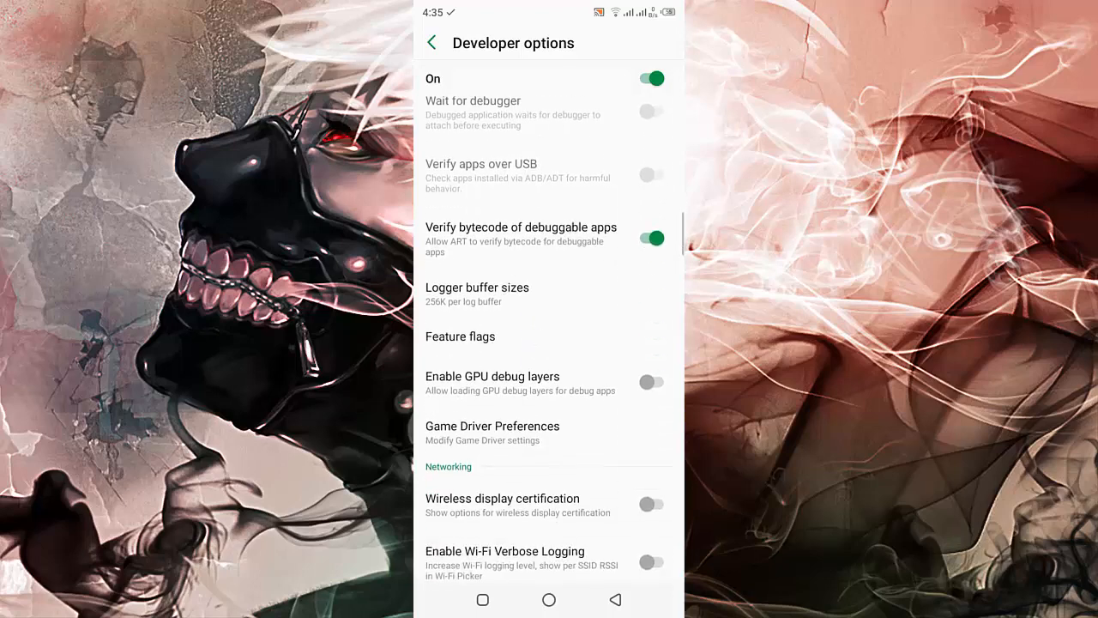
scroll(down, 3)
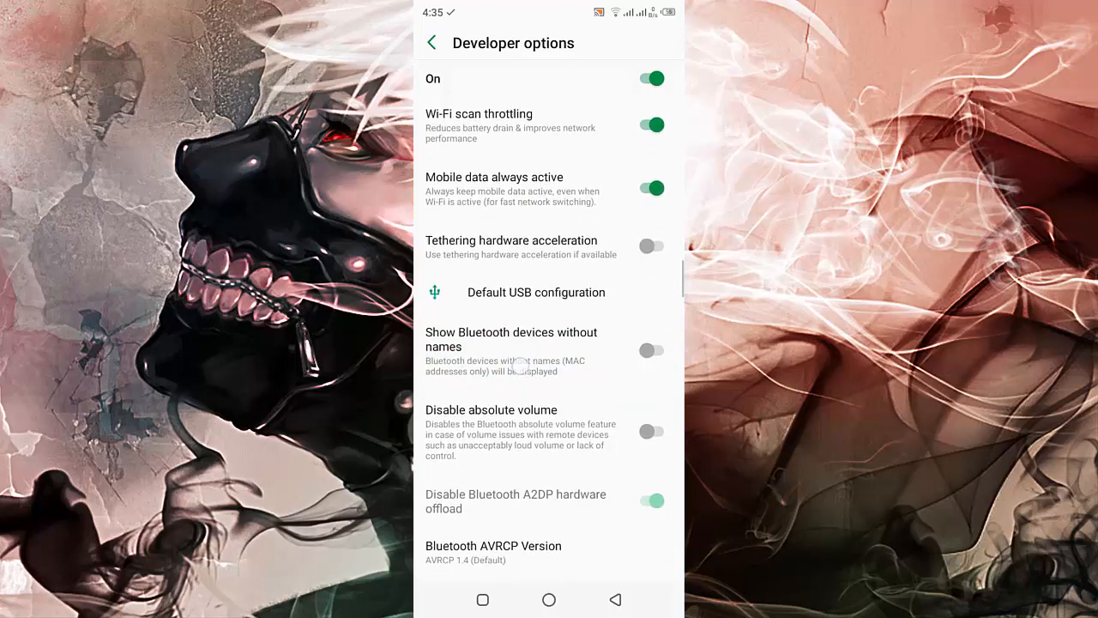
scroll(down, 3)
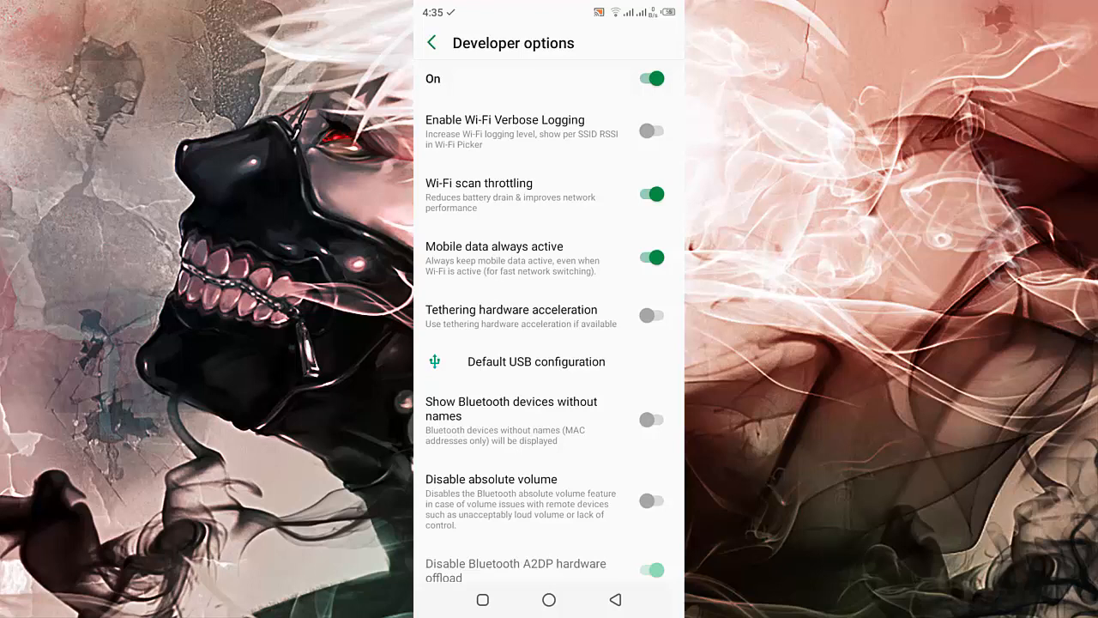
click(651, 419)
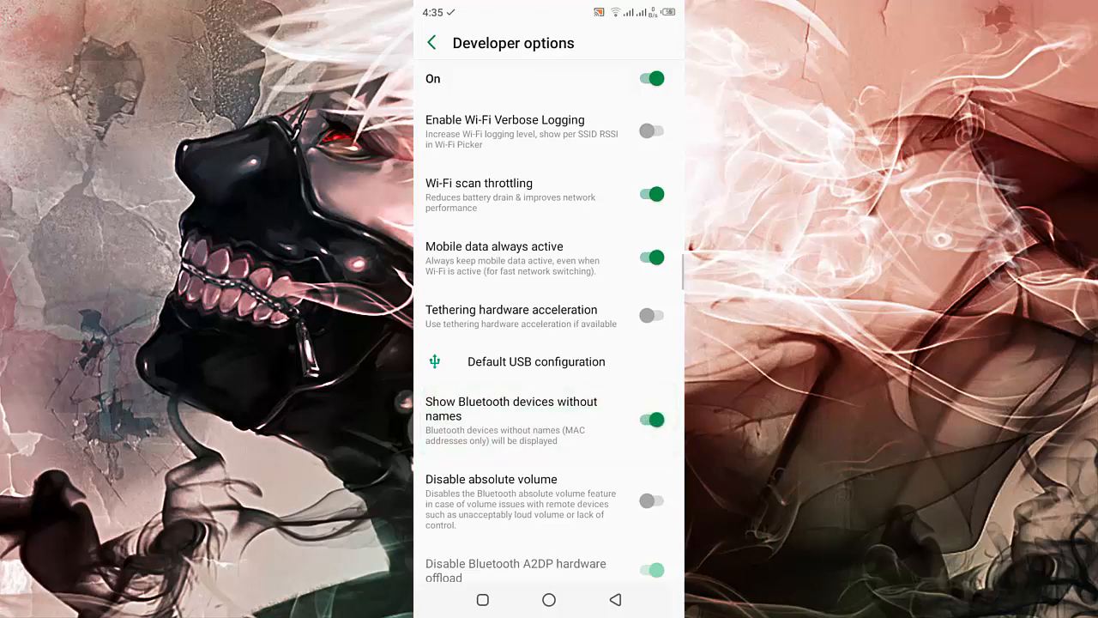